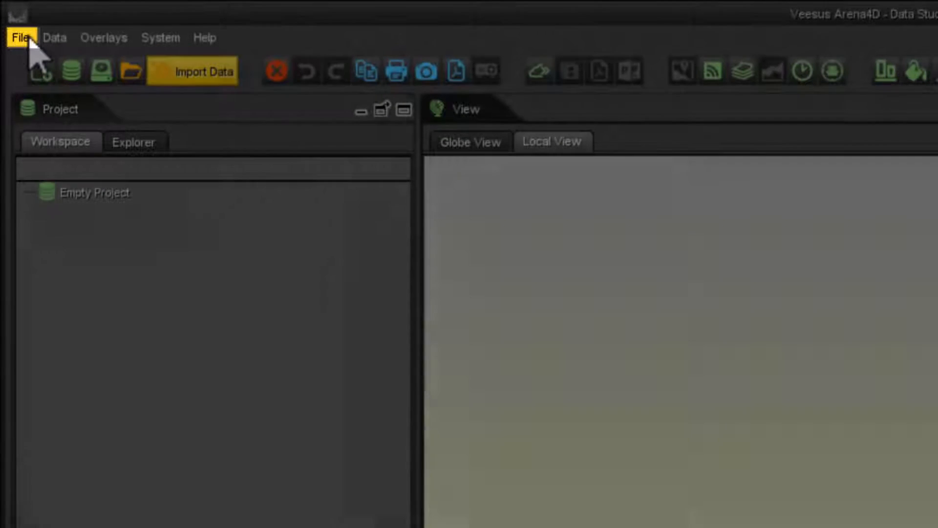
Bring up the list of openable file types, including Veesus Point Cloud (VPC).
left_click(20, 37)
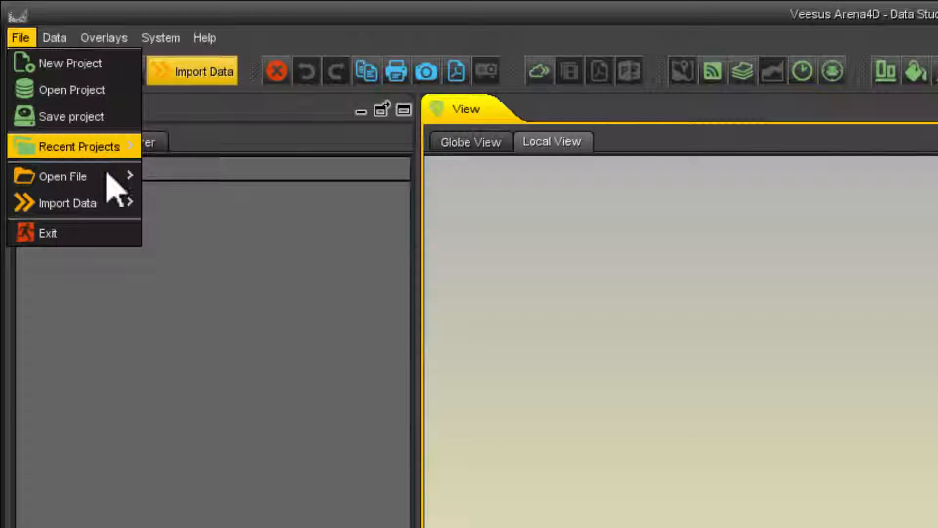
mouse_move(62, 176)
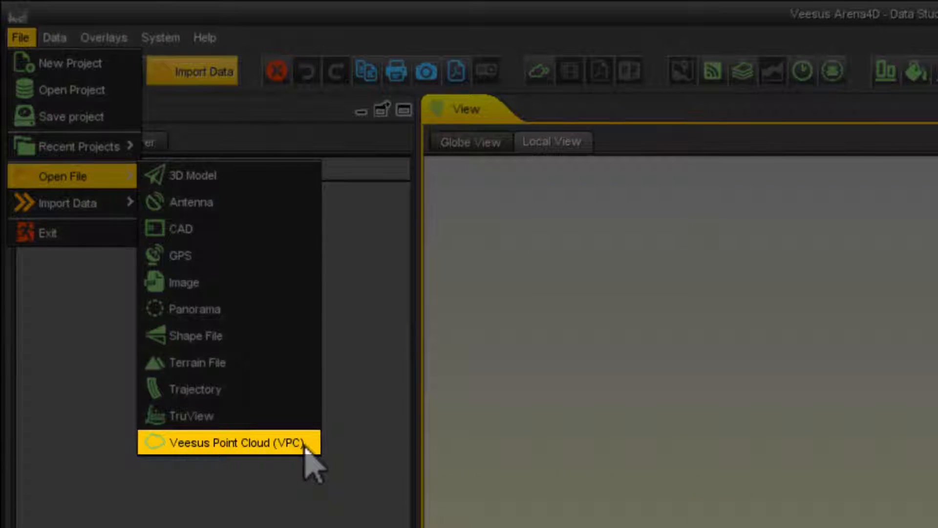
left_click(225, 444)
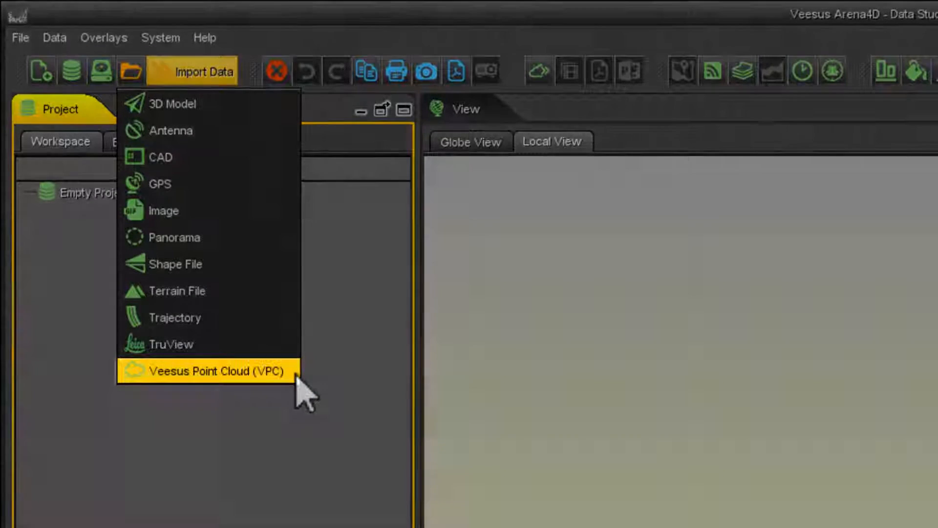
Load the Pump.pts.vpc Veesus point cloud into the empty project.
left_click(206, 372)
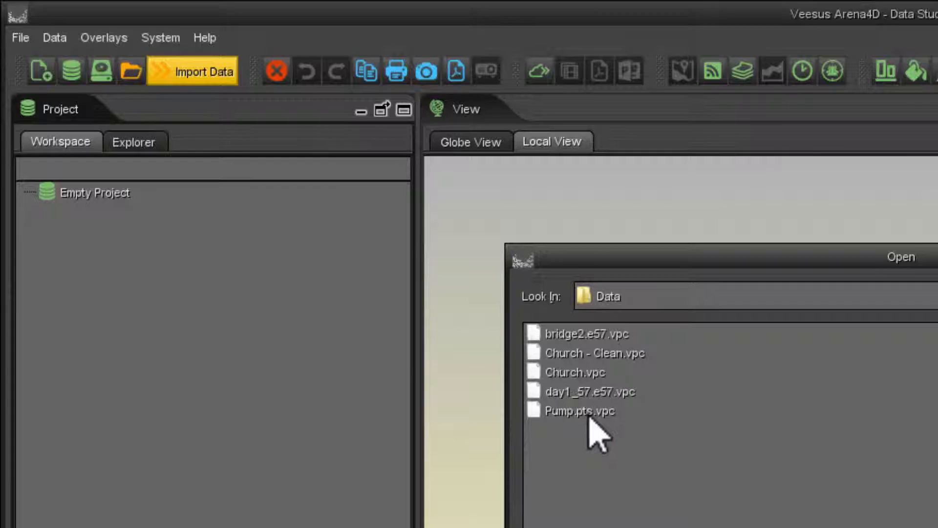
left_click(577, 411)
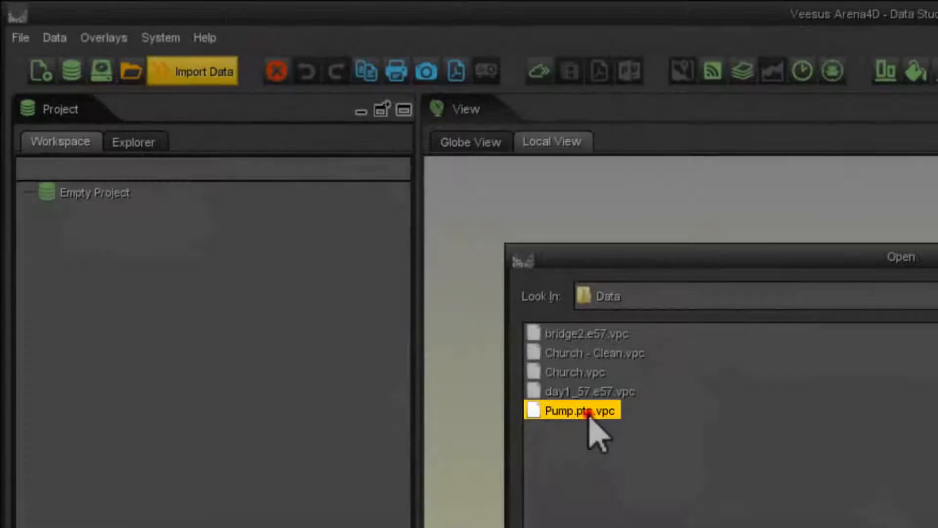
left_click(587, 411)
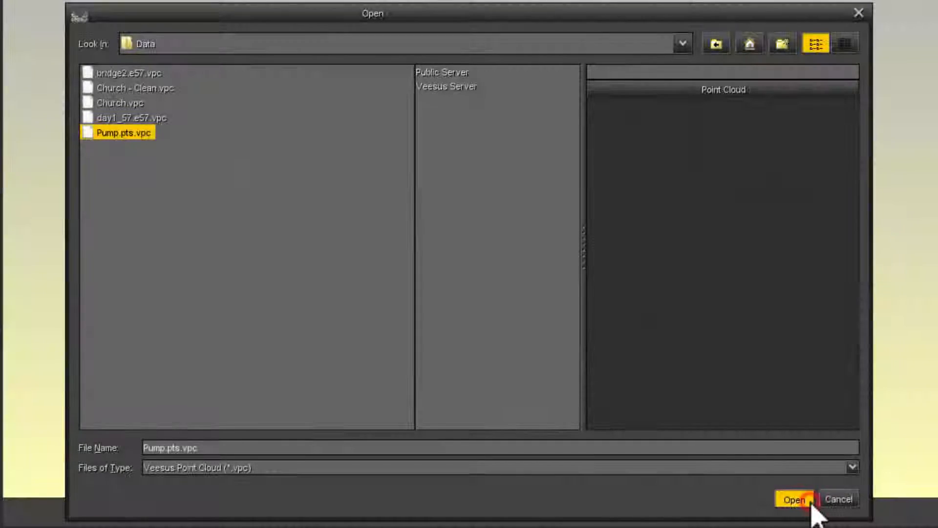
left_click(794, 500)
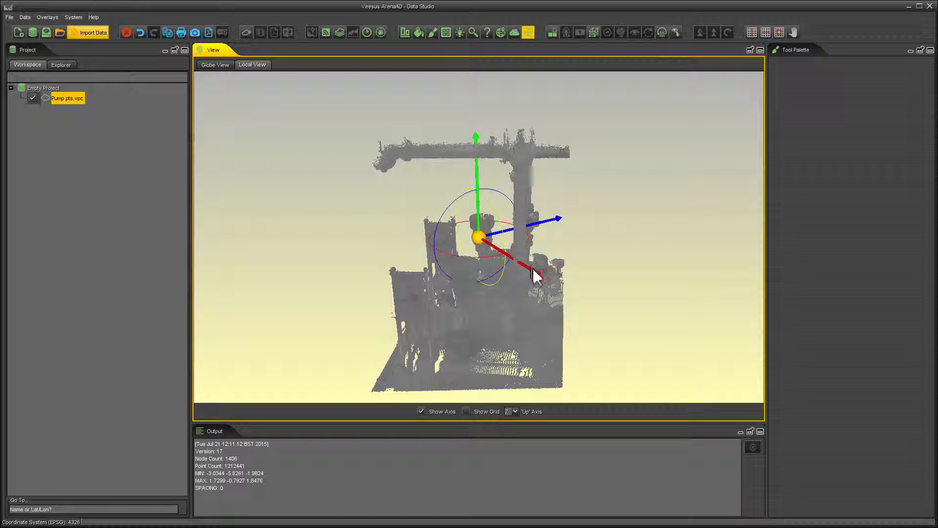
left_click_drag(532, 276, 658, 183)
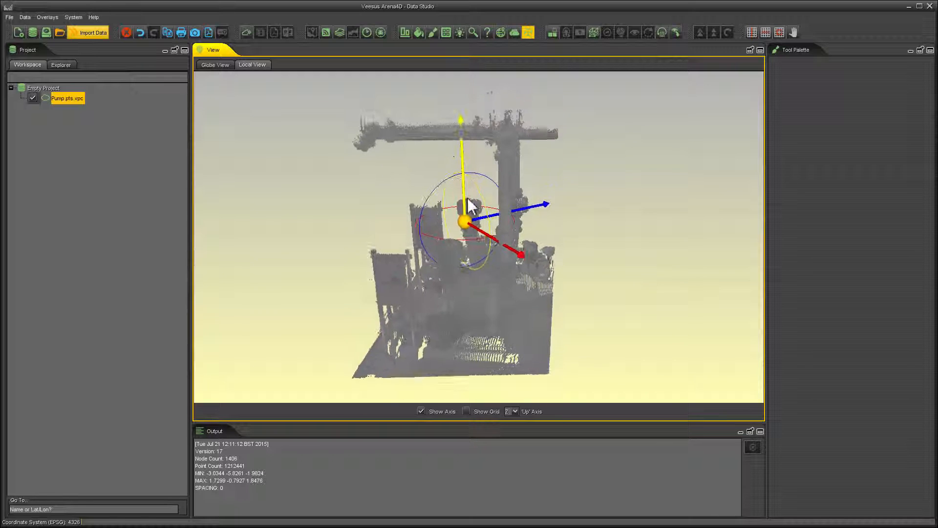
left_click_drag(470, 206, 503, 339)
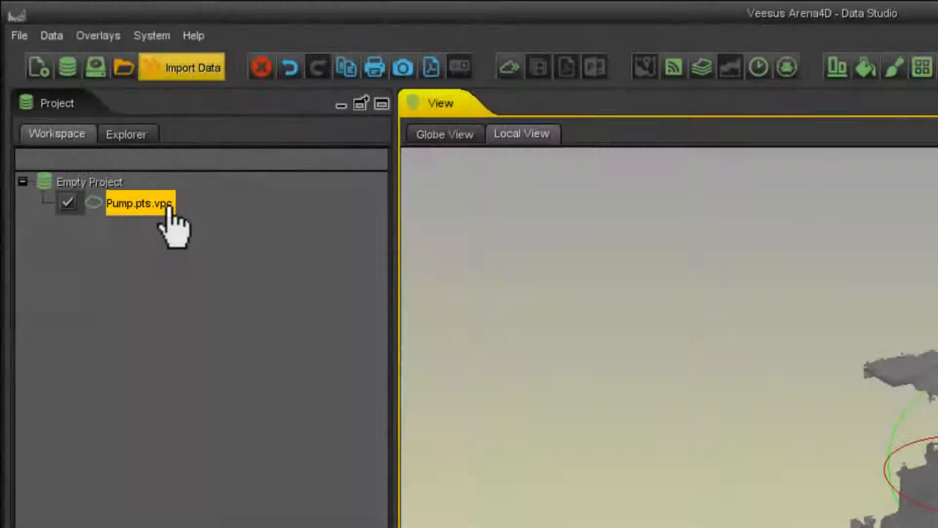
Georeference Pump.pts.vpc, placing its pin on the globe over southern England.
right_click(139, 204)
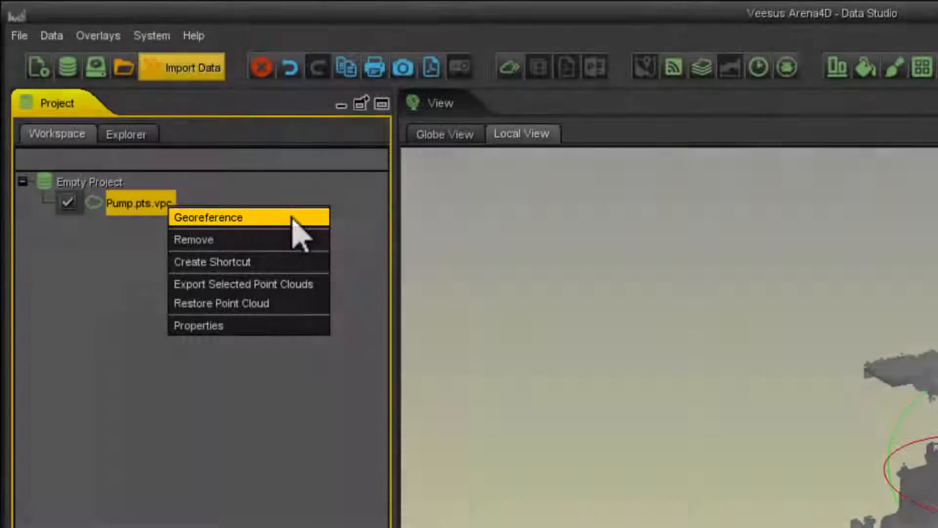
left_click(209, 217)
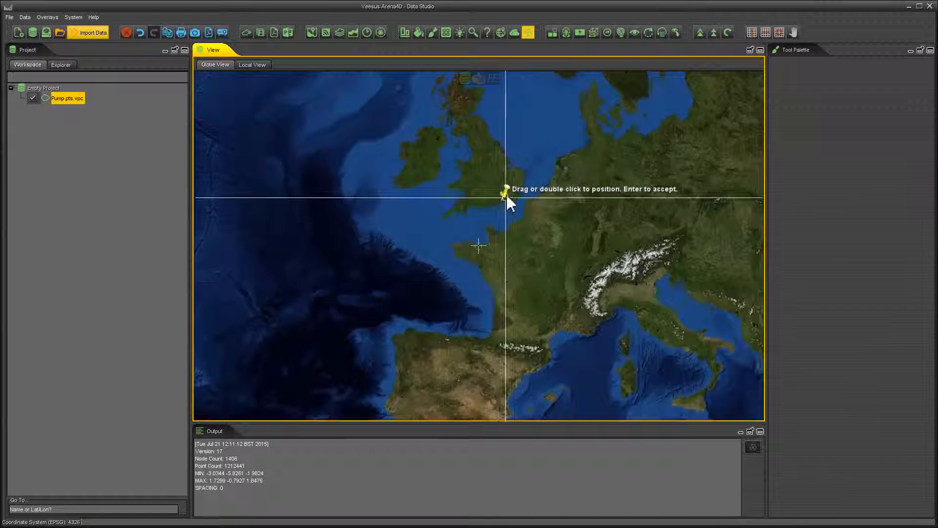
left_click_drag(505, 195, 697, 203)
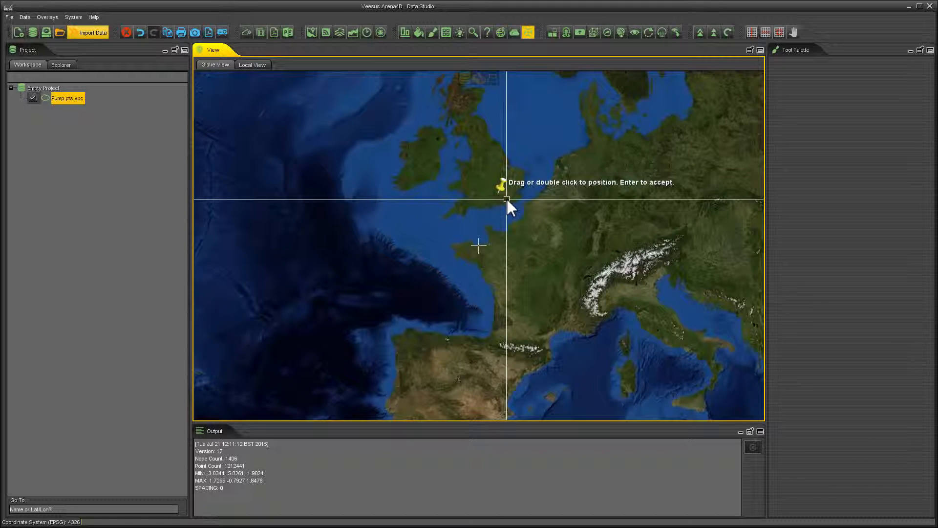
double_click(502, 196)
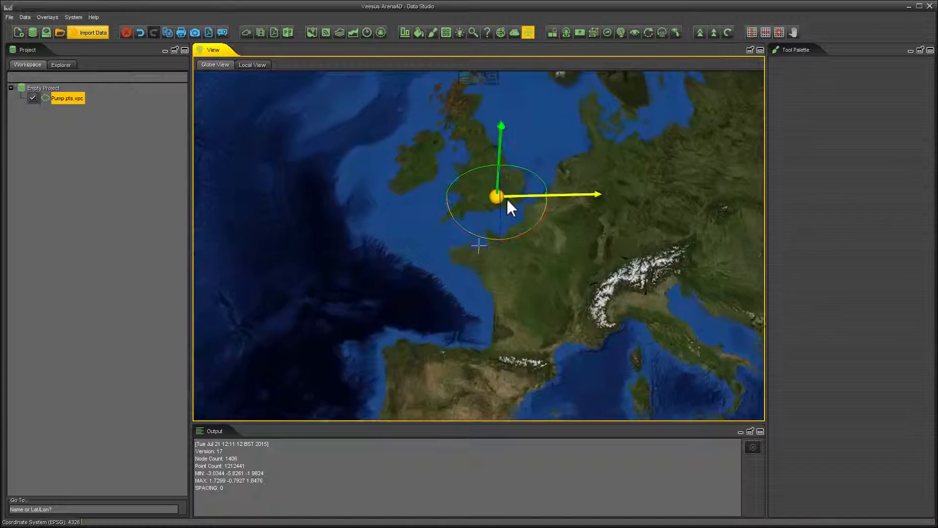
Zoom to the placement site and shift the pump along one gizmo axis.
scroll("down", 3)
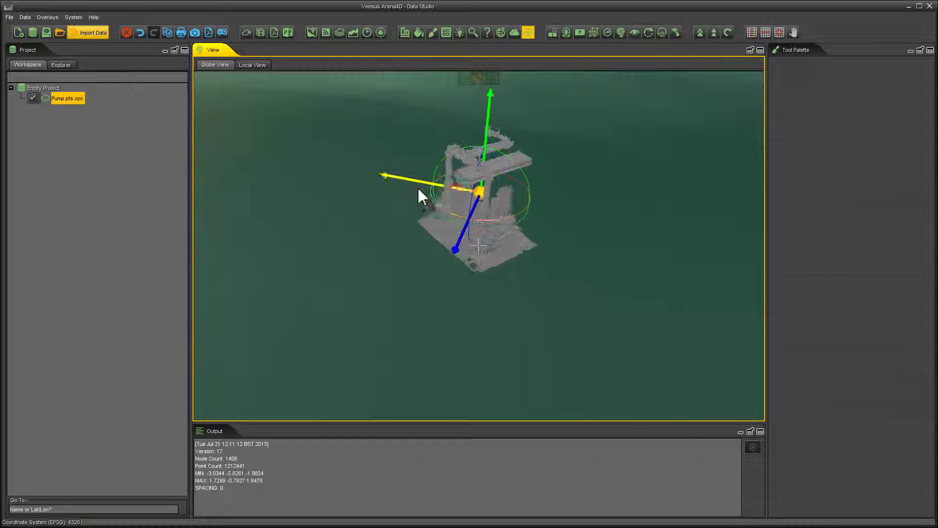
left_click_drag(422, 197, 569, 207)
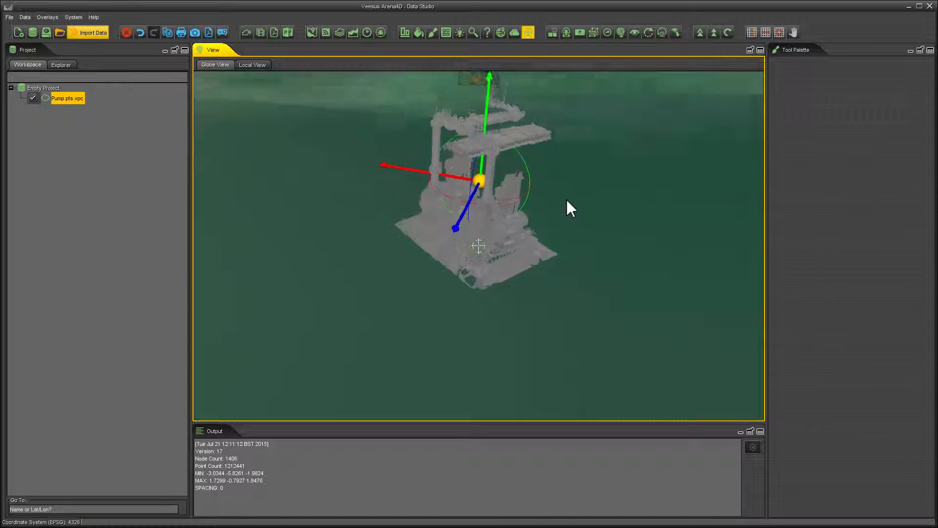